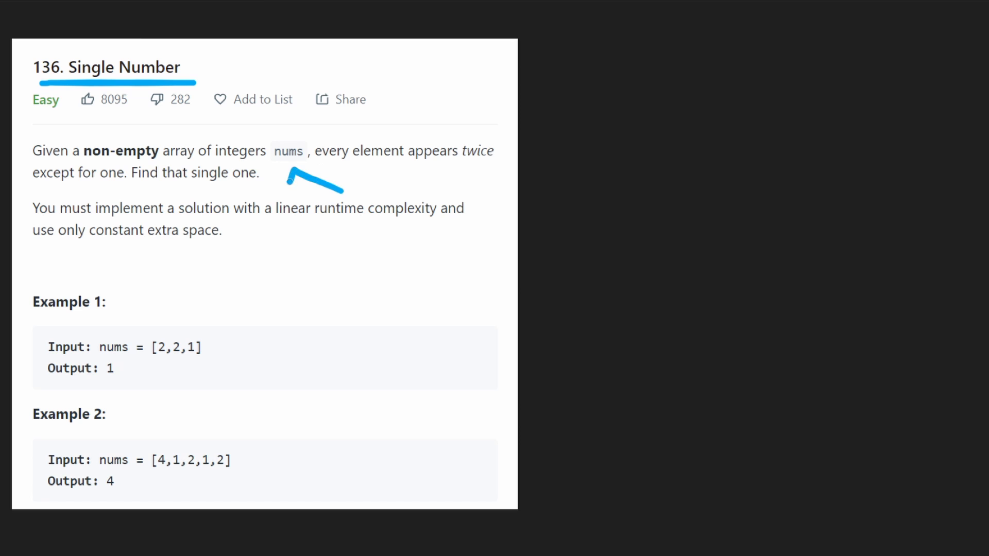
Underline the nums array, 'Find that single one' and the linear runtime requirement
drag(413, 163, 501, 162)
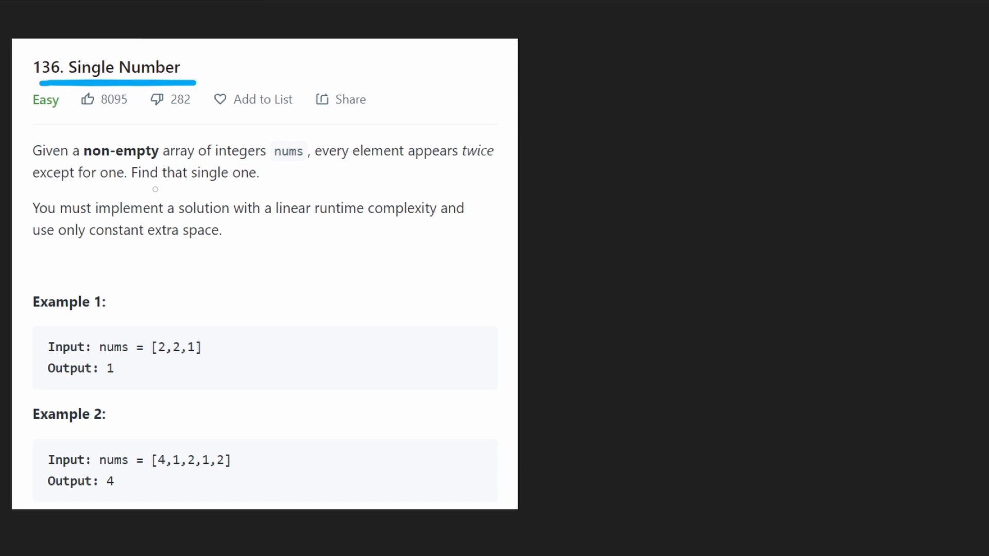
drag(155, 189, 272, 189)
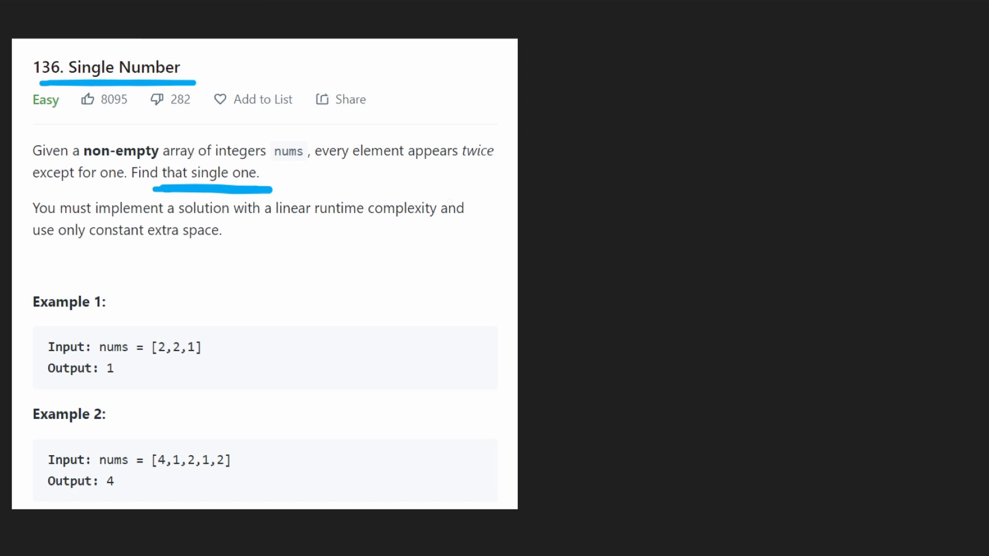
drag(258, 225, 384, 223)
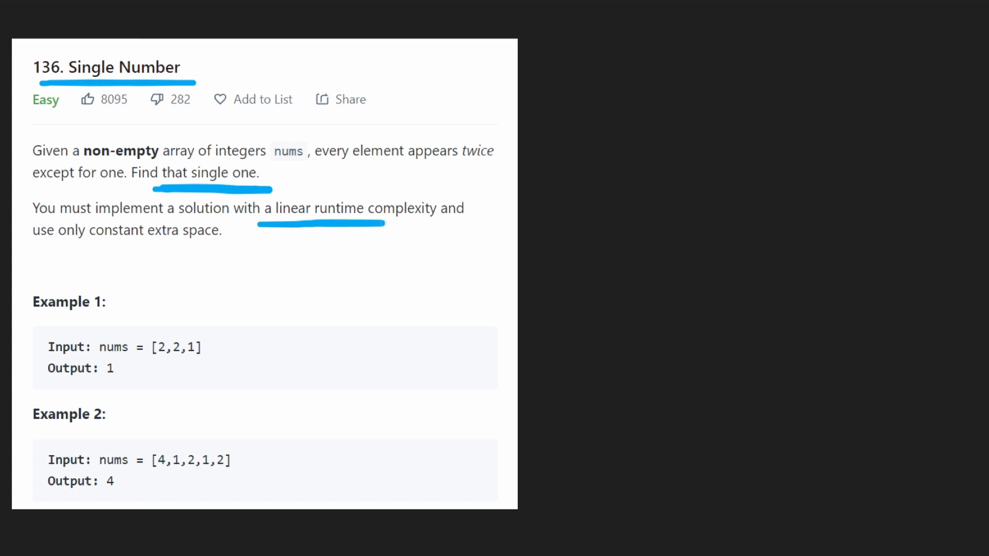
Bracket 'only constant extra space' and start writing Hash beside the problem
drag(95, 239, 85, 252)
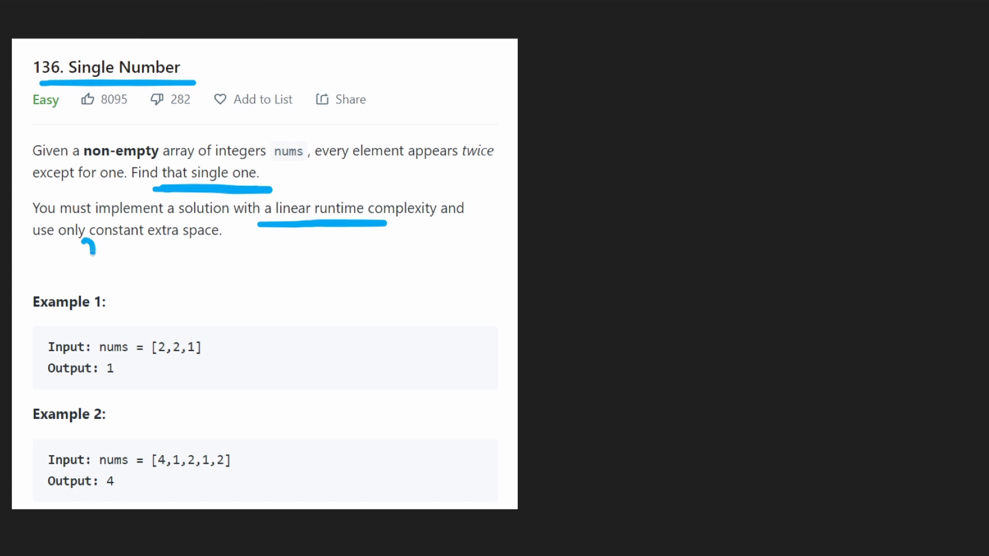
drag(88, 255, 224, 246)
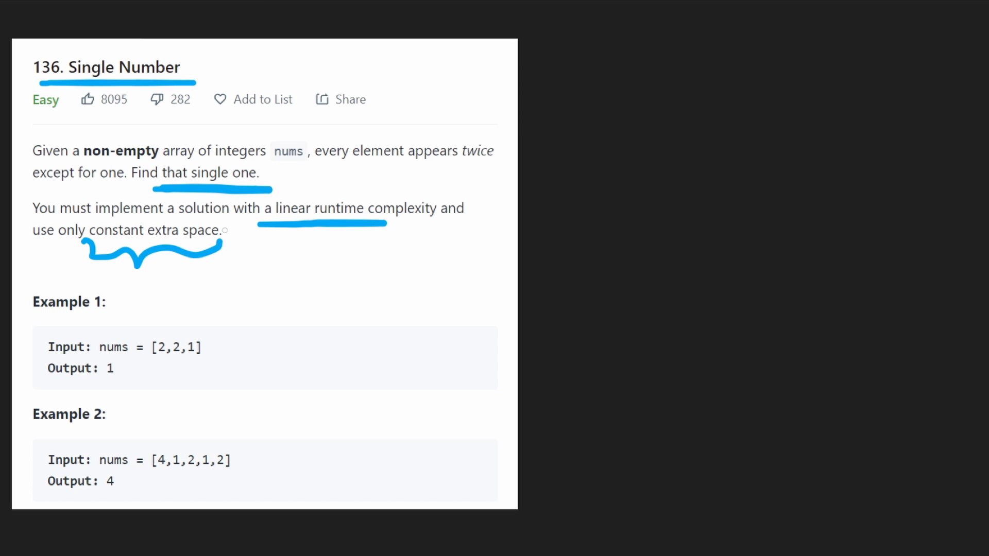
drag(60, 228, 233, 271)
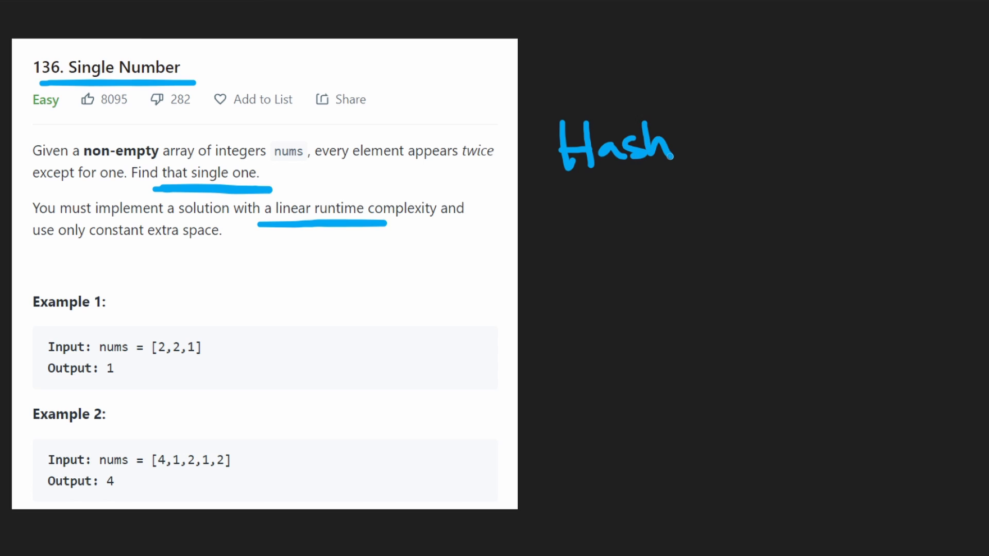
mouse_move(717, 121)
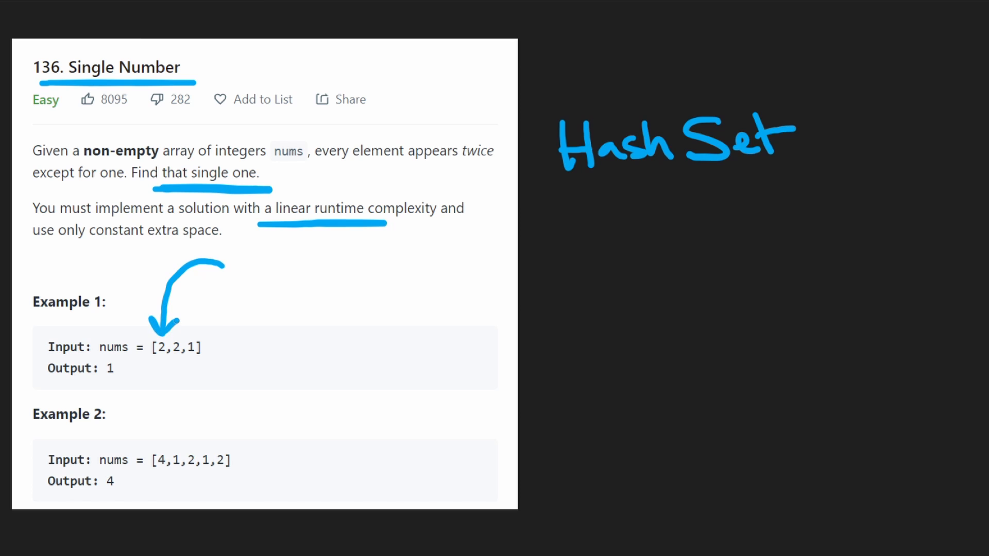
Sketch the hash set with Example 1's 2 added and crossed out and the remaining 1 circled
drag(145, 361, 167, 361)
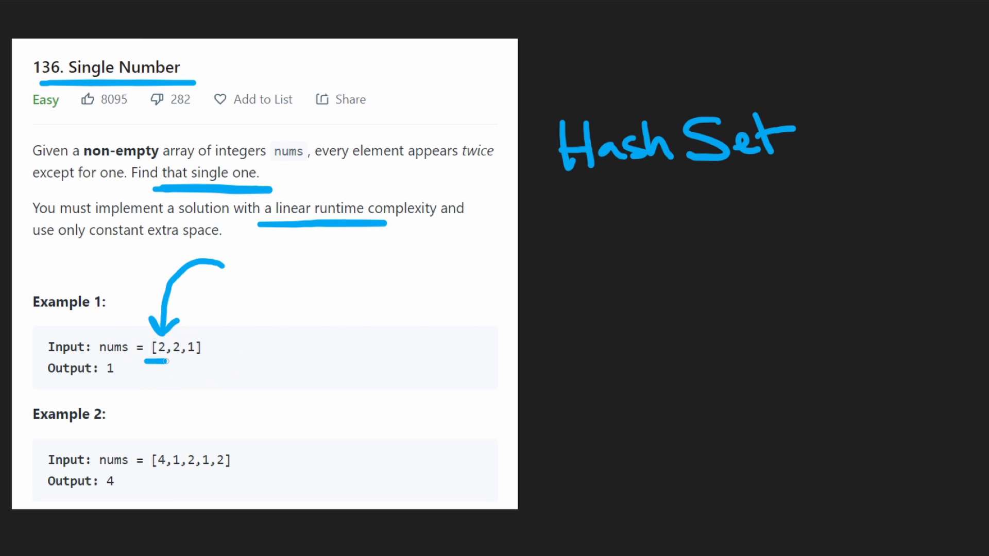
drag(555, 214, 637, 240)
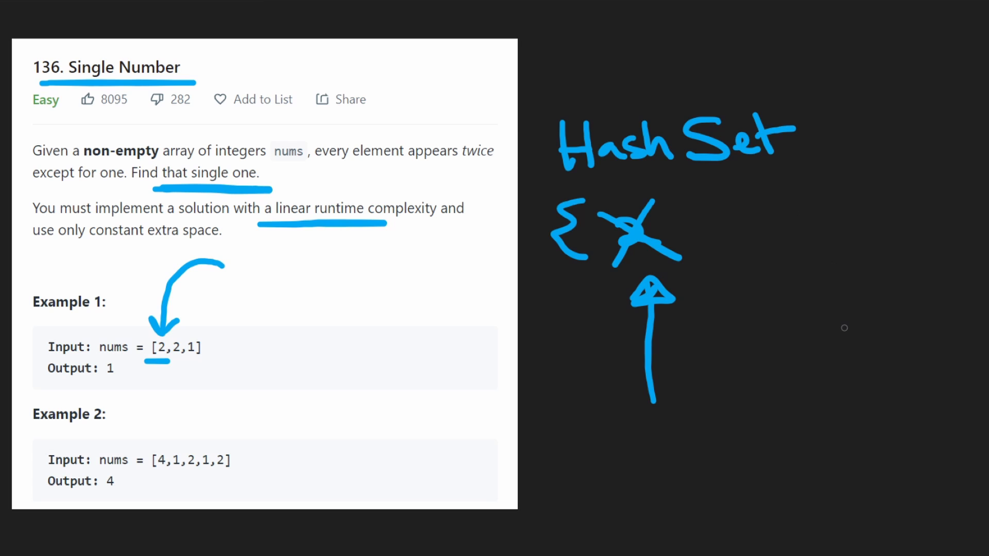
drag(846, 332, 747, 186)
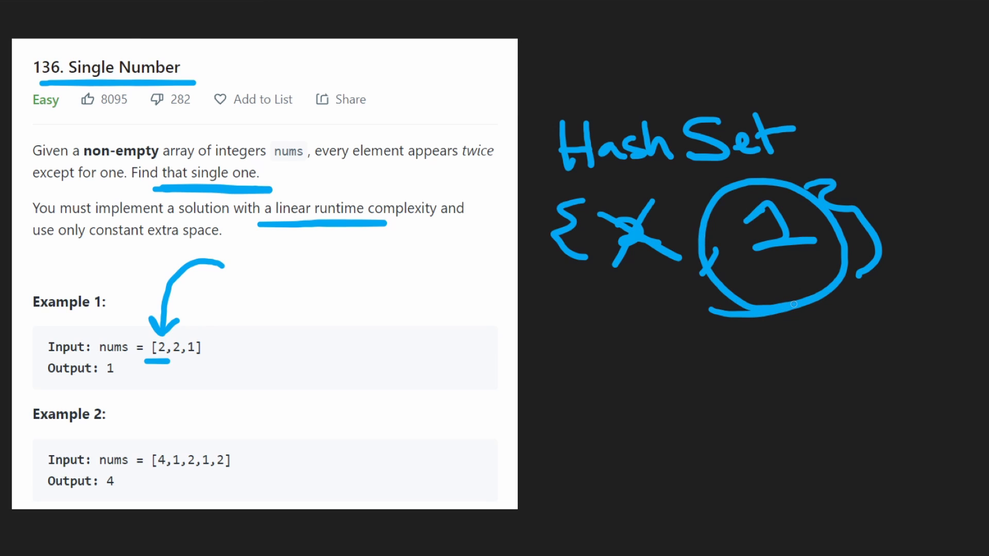
drag(815, 435, 815, 328)
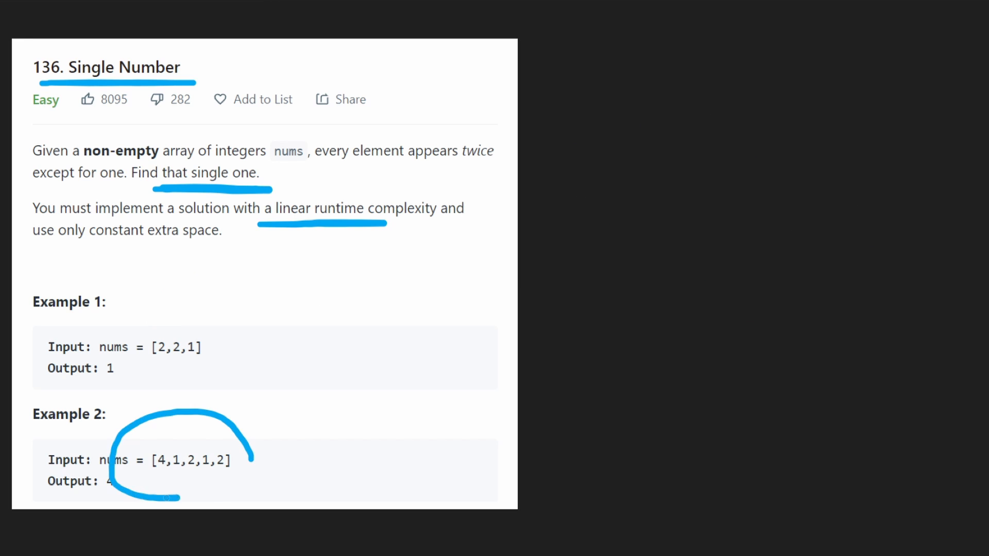
Write Example 2's array [4,1,2,1,2] as a vertical list on the right
drag(233, 429, 451, 113)
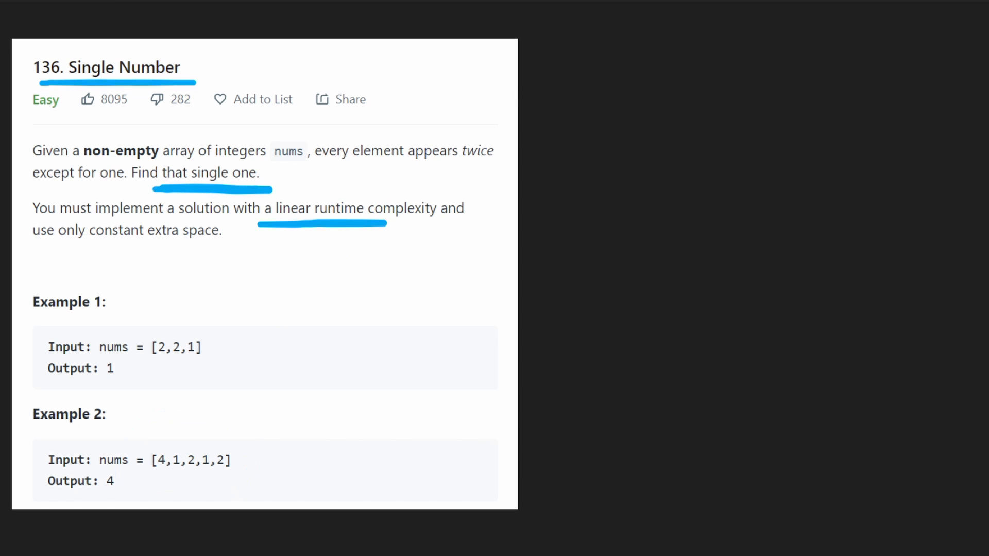
mouse_move(560, 155)
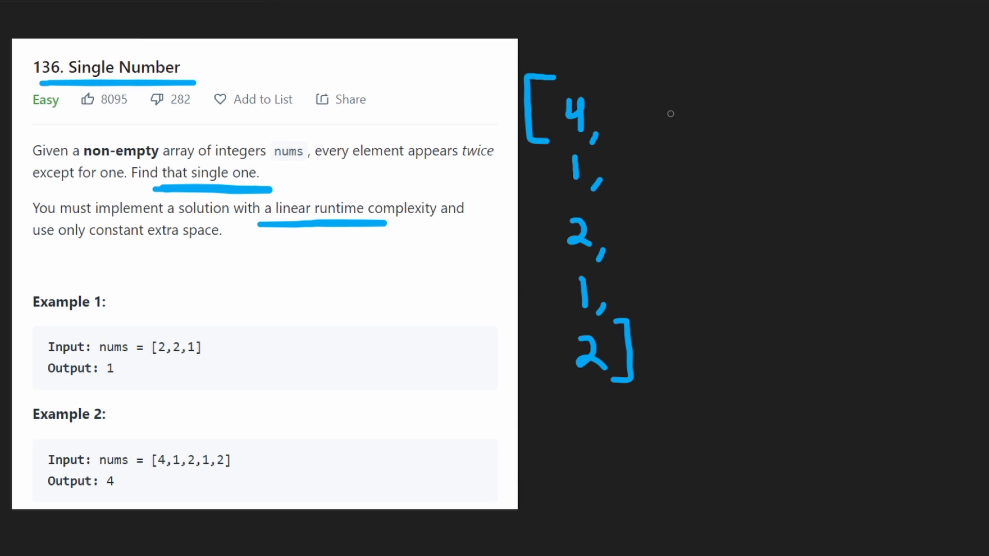
mouse_move(590, 103)
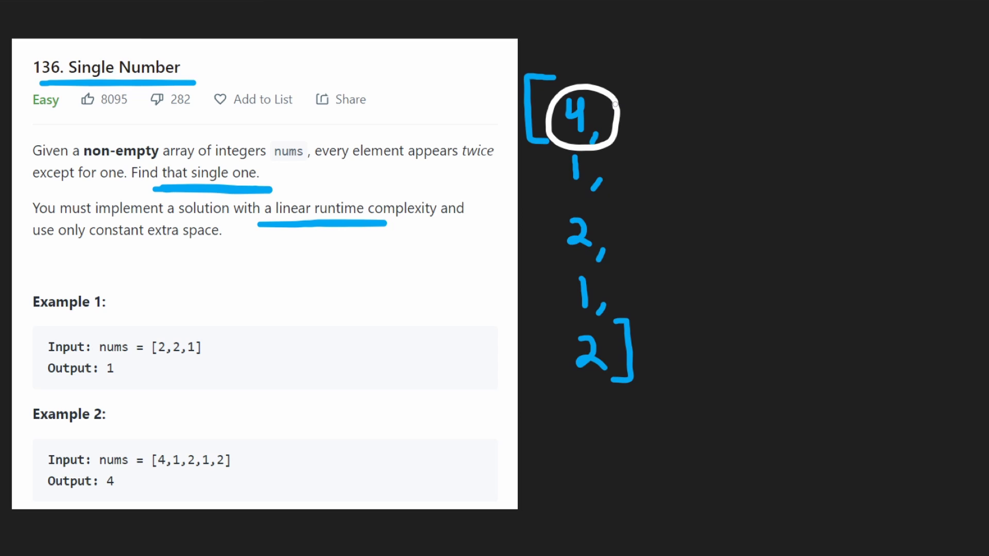
mouse_move(683, 139)
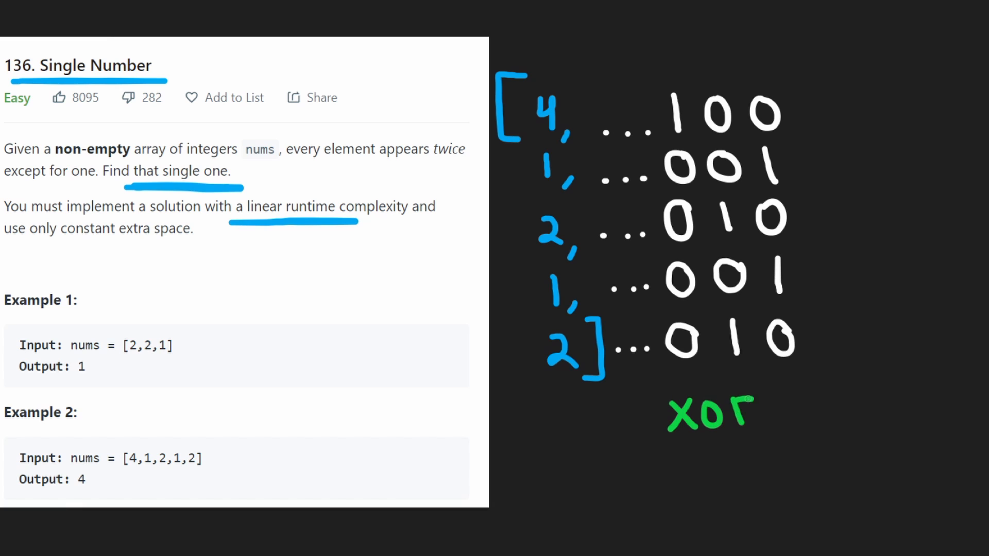
Write the green XOR label and note how it combines individual bits
drag(634, 441, 810, 437)
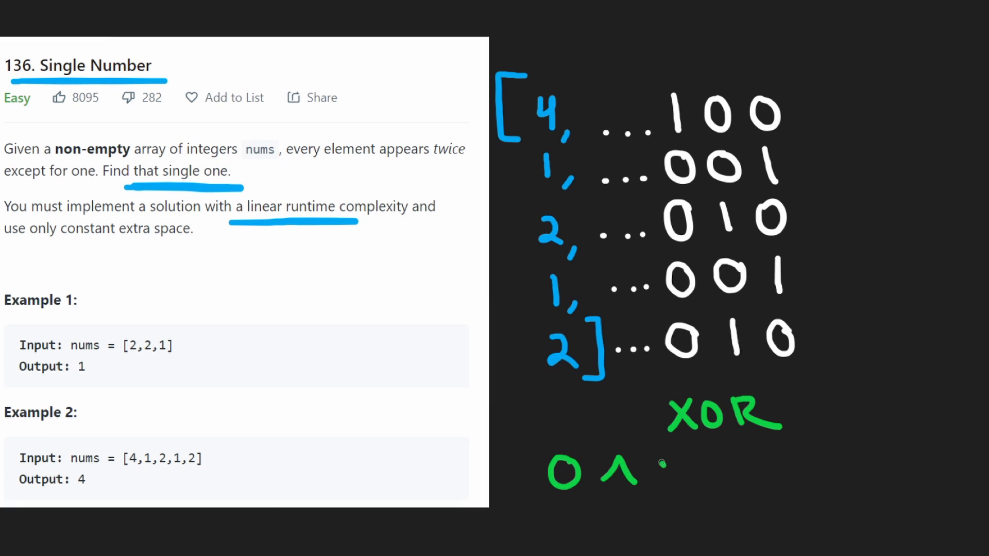
drag(656, 470, 738, 476)
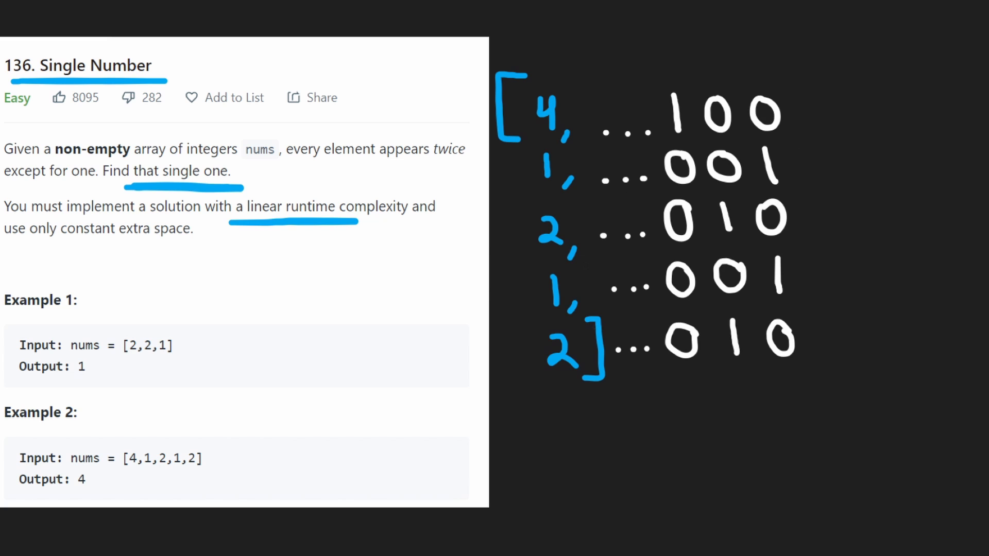
drag(514, 227, 568, 353)
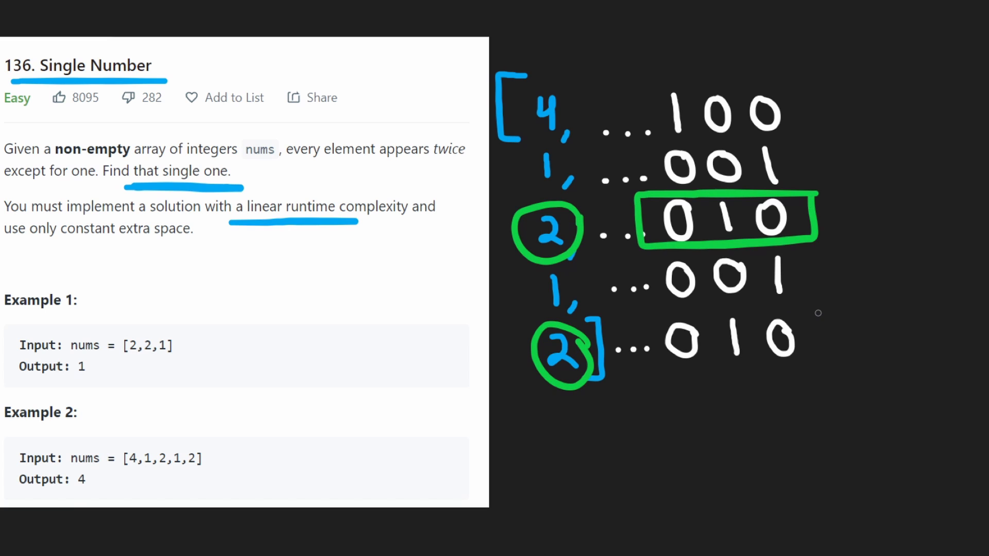
drag(820, 221, 921, 272)
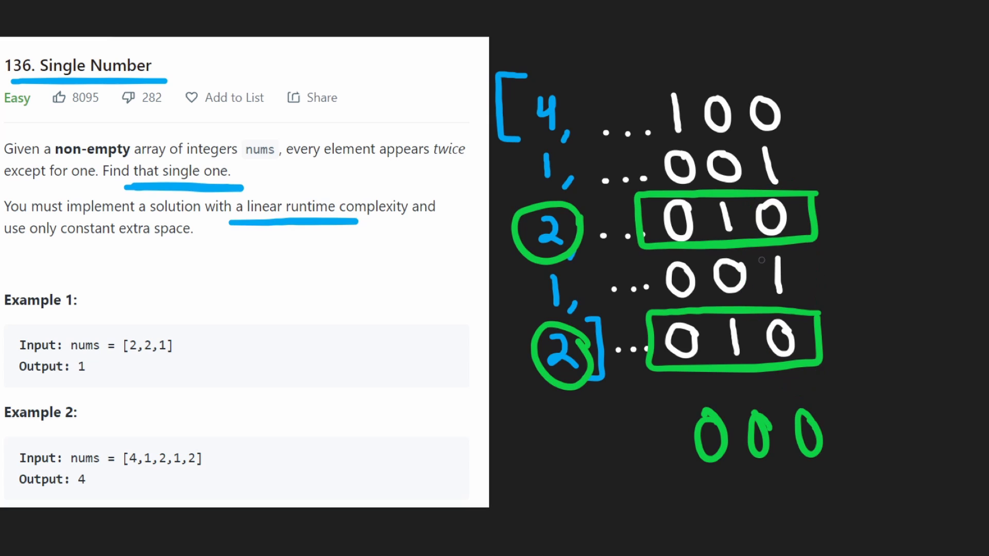
drag(674, 176, 688, 378)
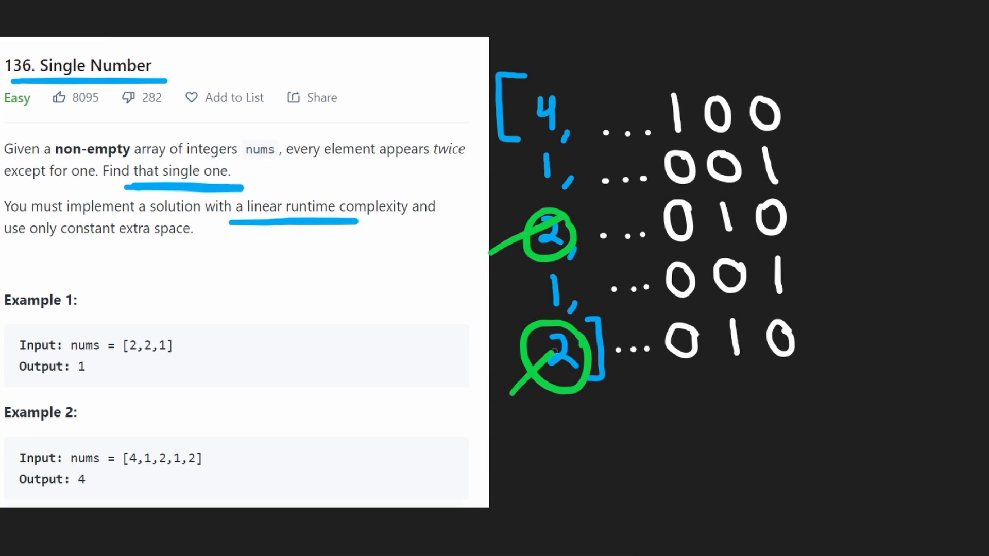
drag(536, 145, 573, 189)
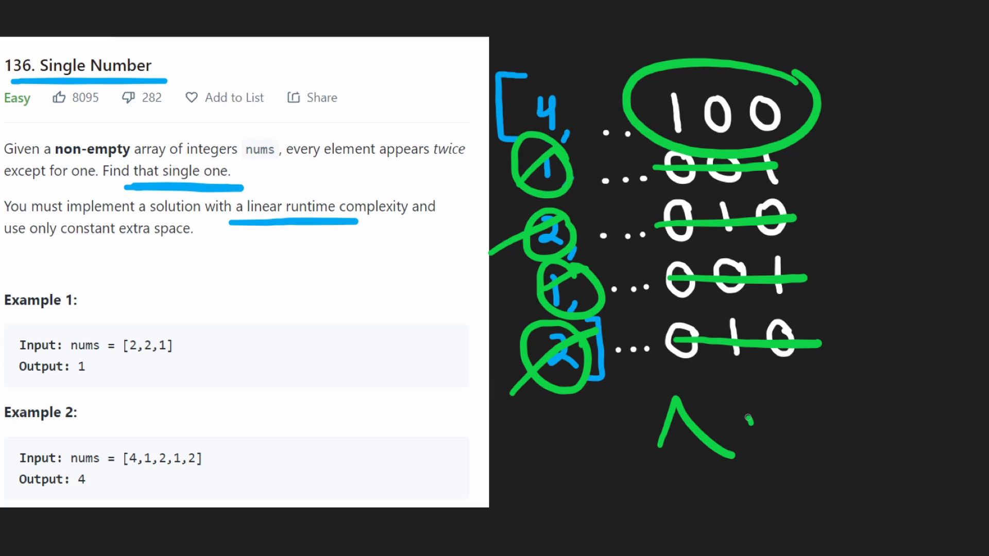
drag(455, 208, 874, 110)
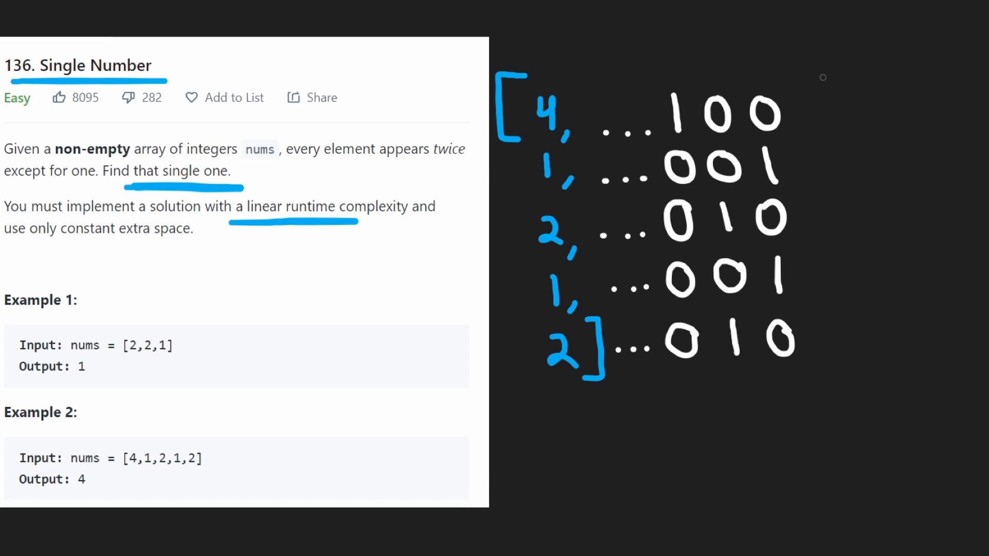
Box the rightmost bit column, the paired values 1,2,1,2, and an empty result below the bits
drag(637, 63, 845, 385)
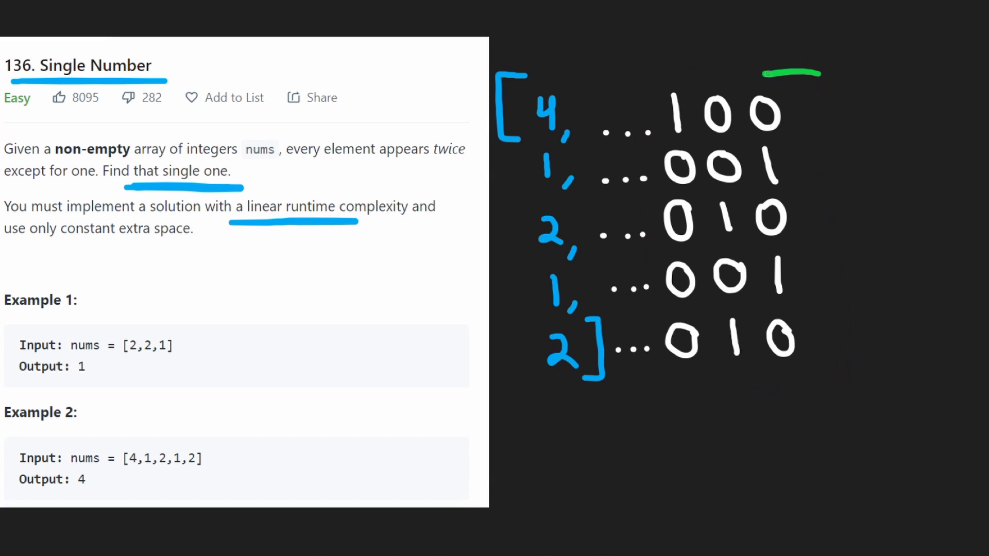
drag(763, 73, 760, 361)
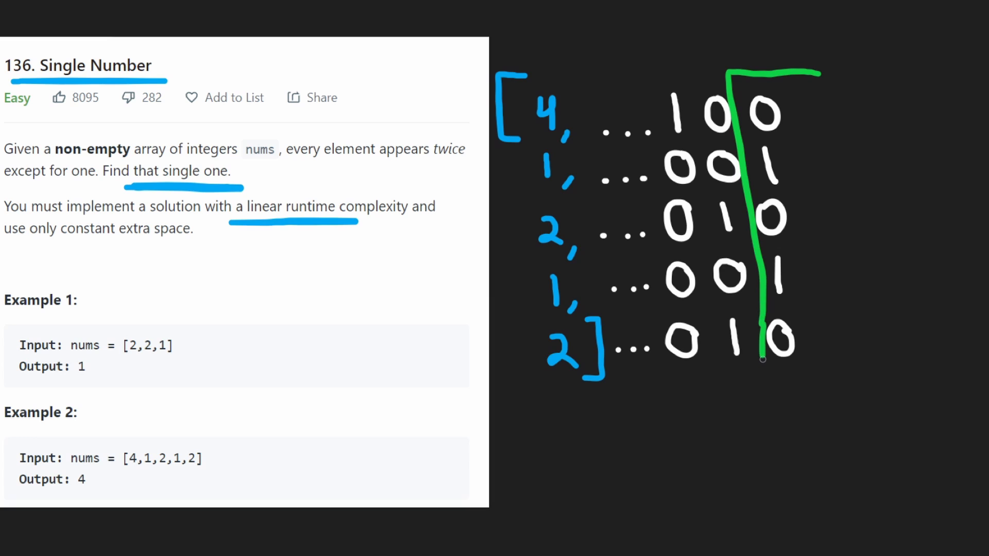
drag(762, 360, 801, 76)
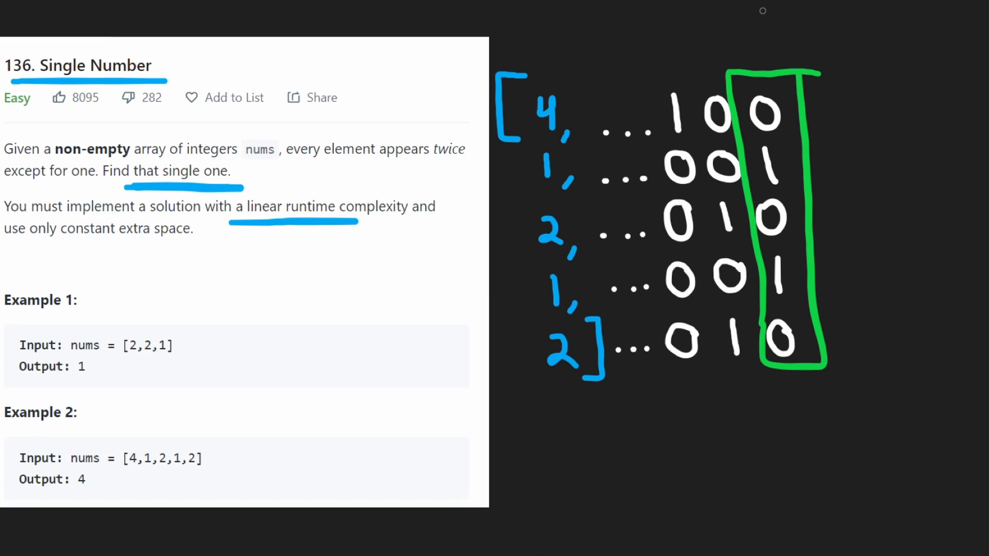
mouse_move(537, 205)
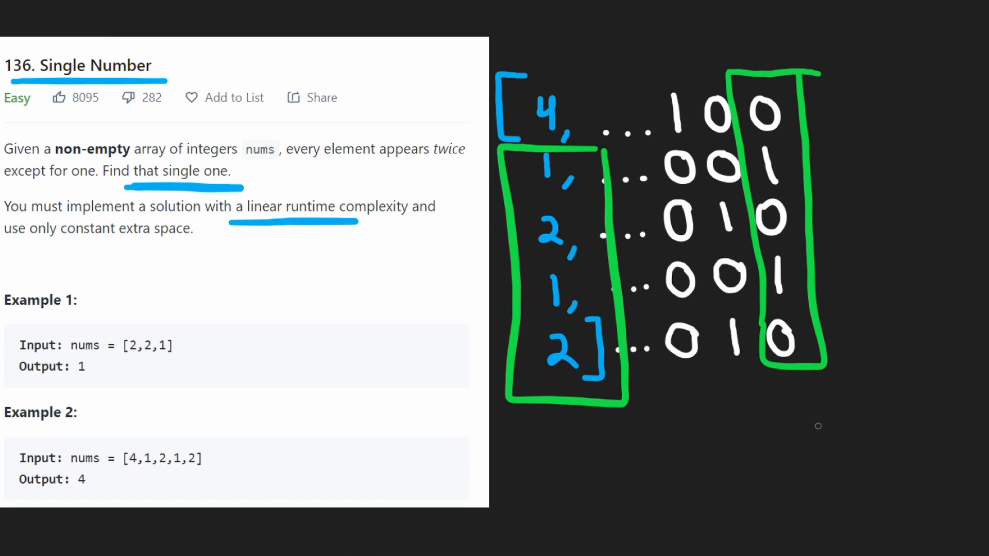
drag(750, 416, 857, 479)
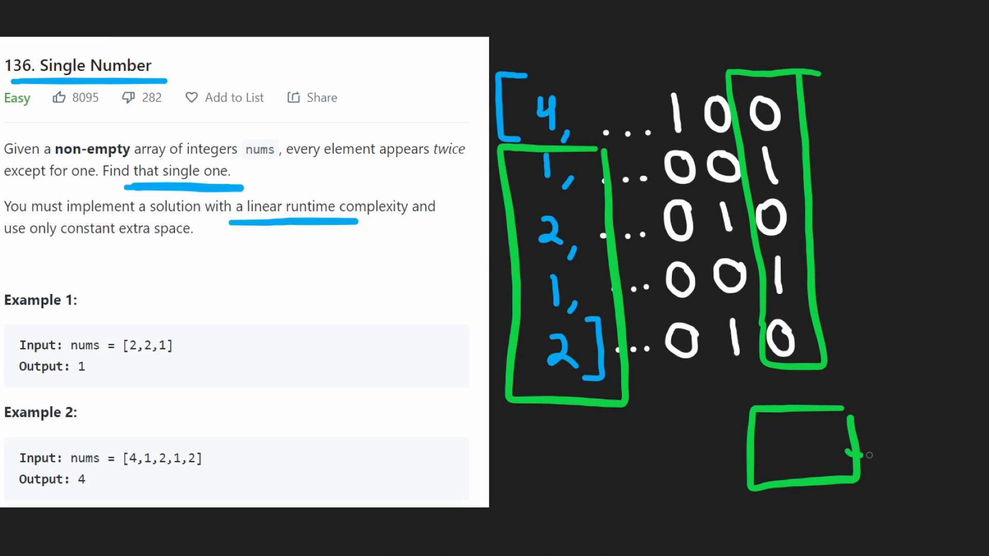
Separate the 4 row with a line, brace the four paired rows and write a 1 beneath the list
drag(851, 454, 590, 97)
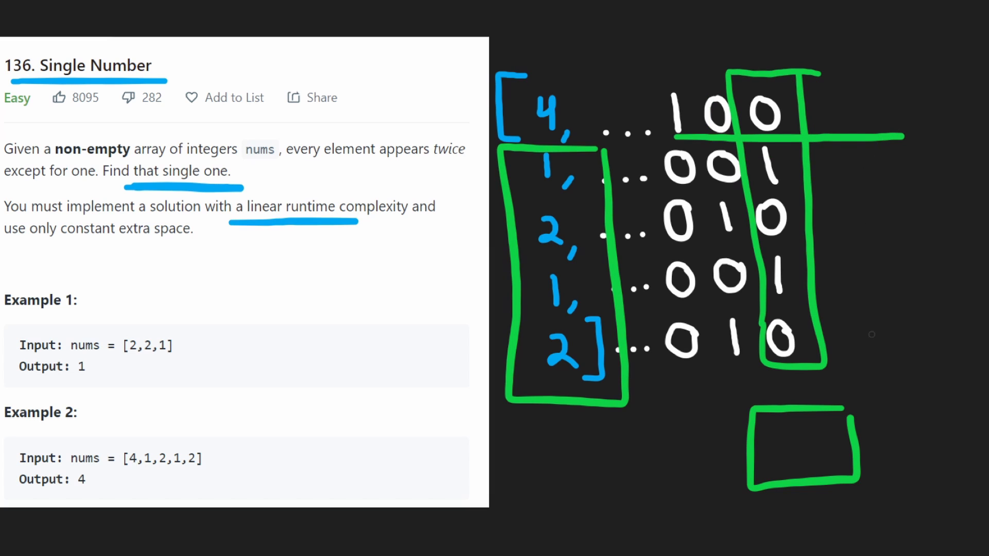
drag(873, 55, 937, 27)
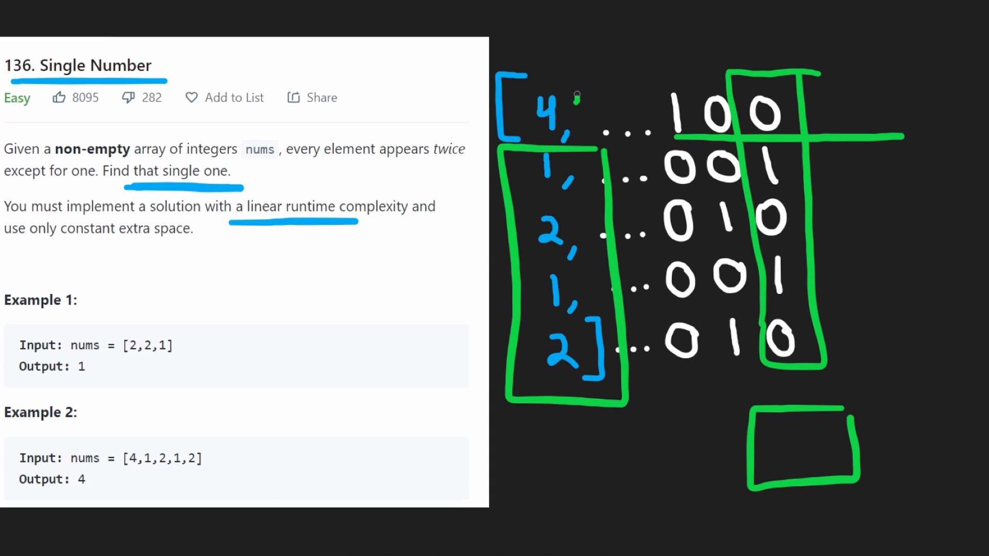
drag(573, 94, 548, 110)
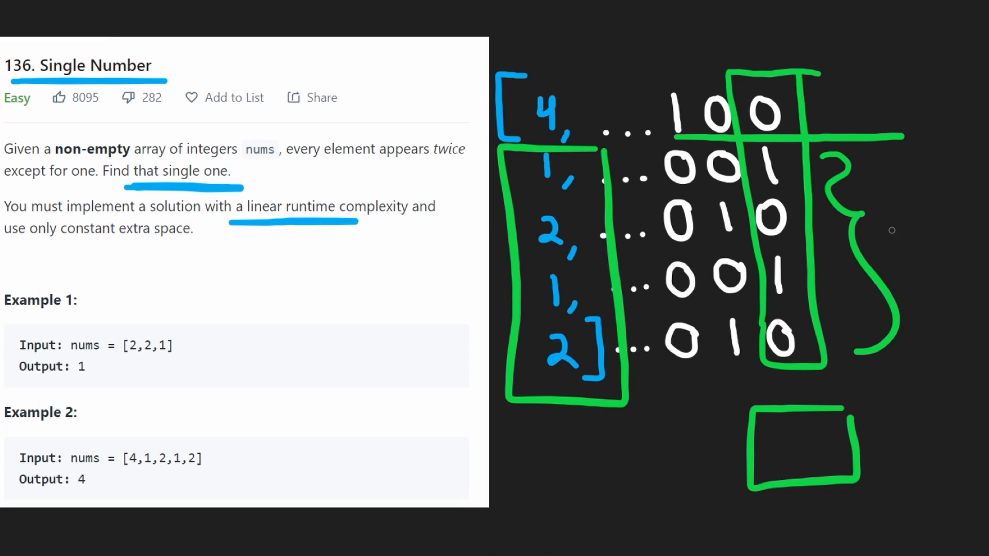
drag(890, 230, 958, 227)
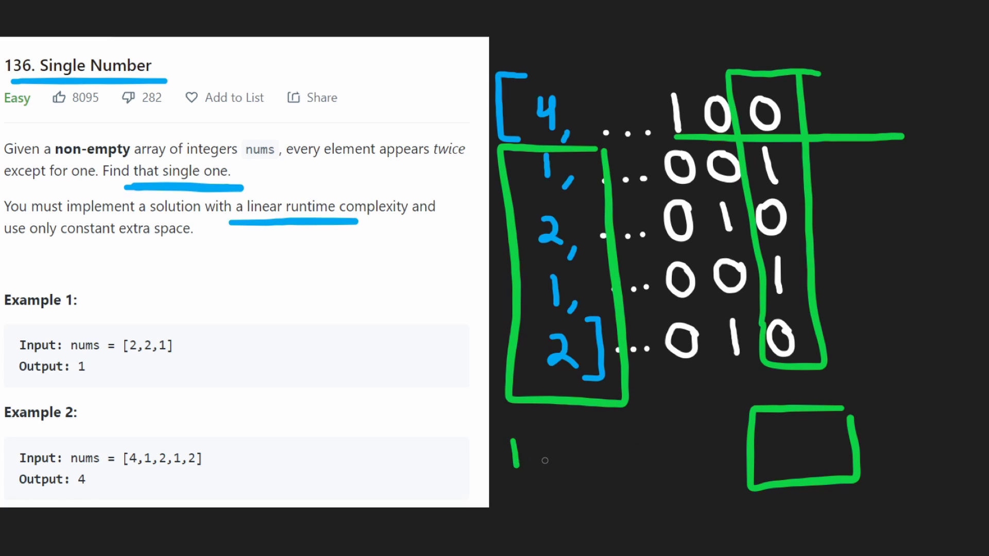
Erase the stray 1 and scribble out the last-bit zeros of both 2s in green
drag(543, 454, 669, 454)
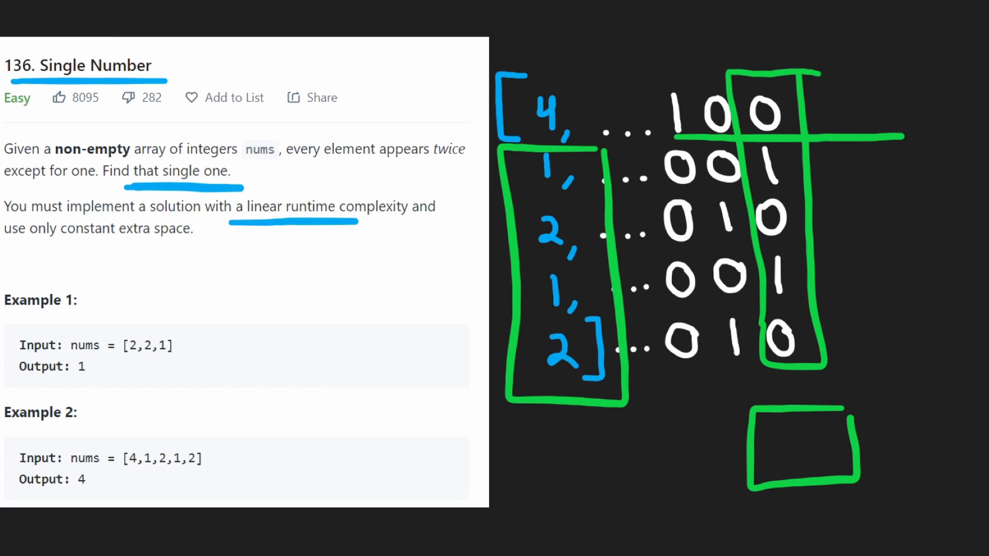
drag(845, 167, 845, 371)
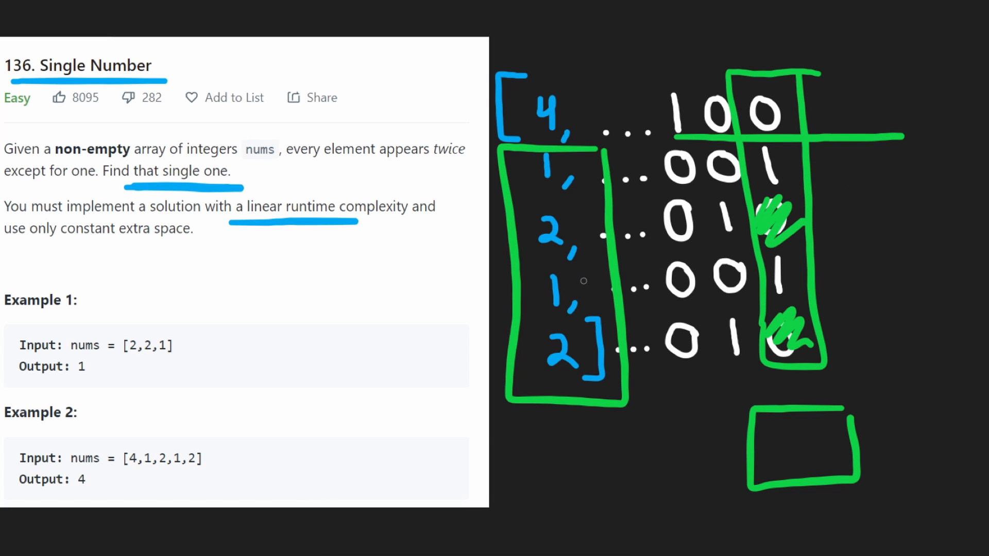
Erase the extra green marks, keeping only the last-column box
drag(567, 158, 567, 403)
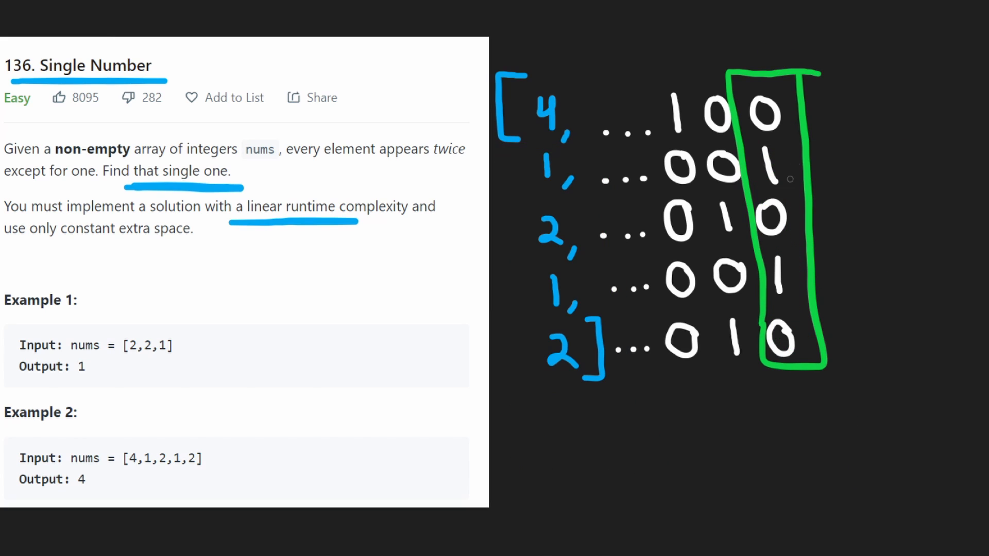
Tick the last bit column, clear the green marks and strike through the paired rows 1,2,1,2
drag(744, 57, 757, 19)
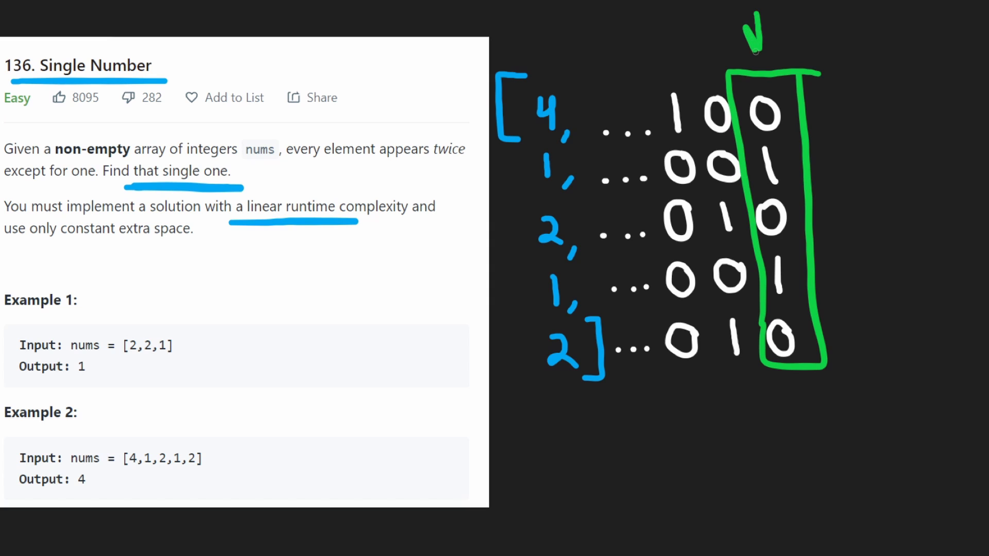
drag(659, 69, 697, 160)
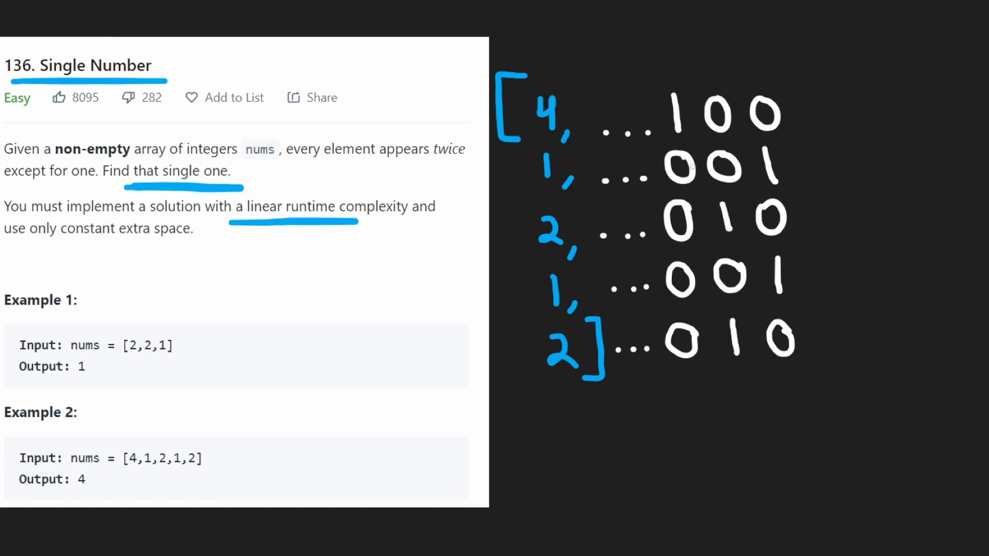
drag(637, 167, 807, 340)
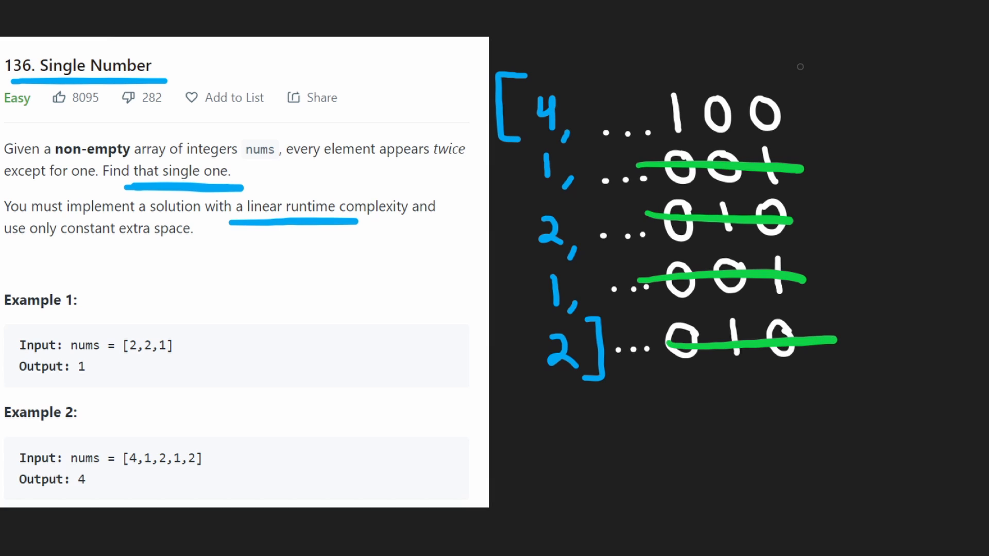
drag(814, 60, 801, 429)
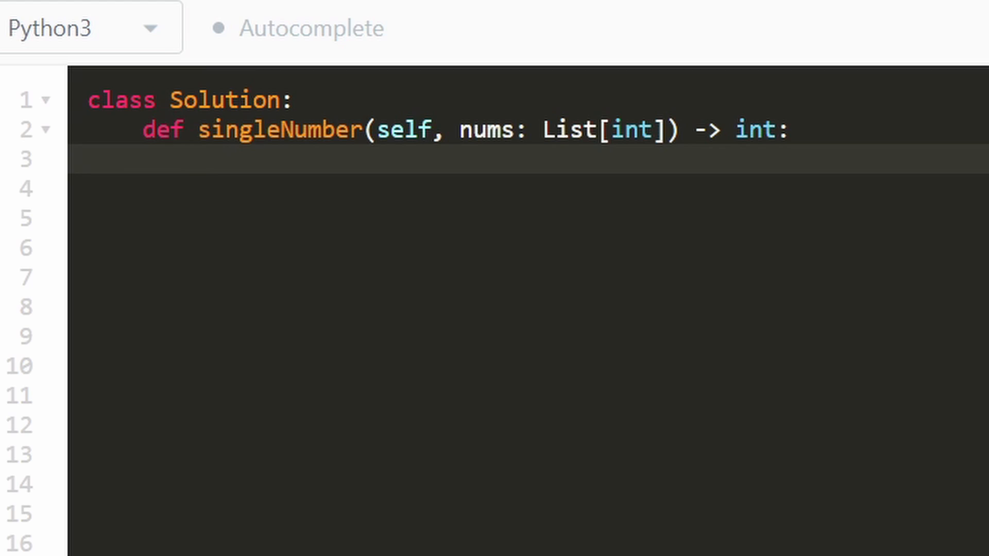
Initialise res = 0 with a comment sketching n ^ as the XOR idea
text(res =)
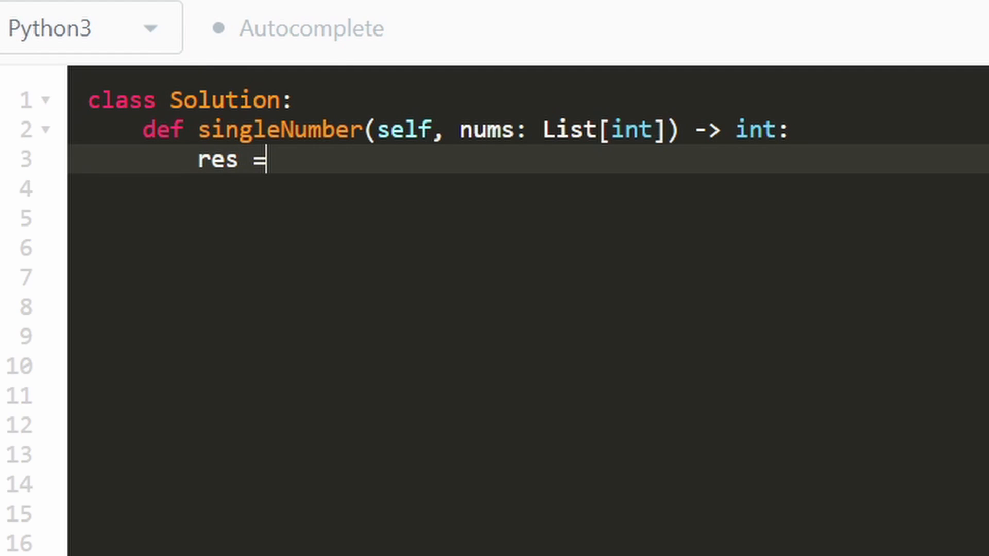
text(0)
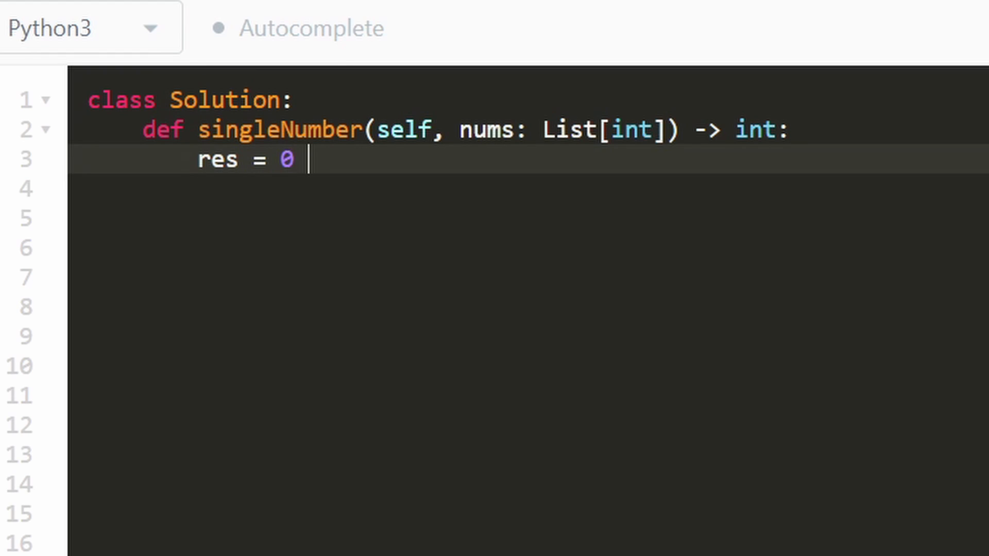
text(#)
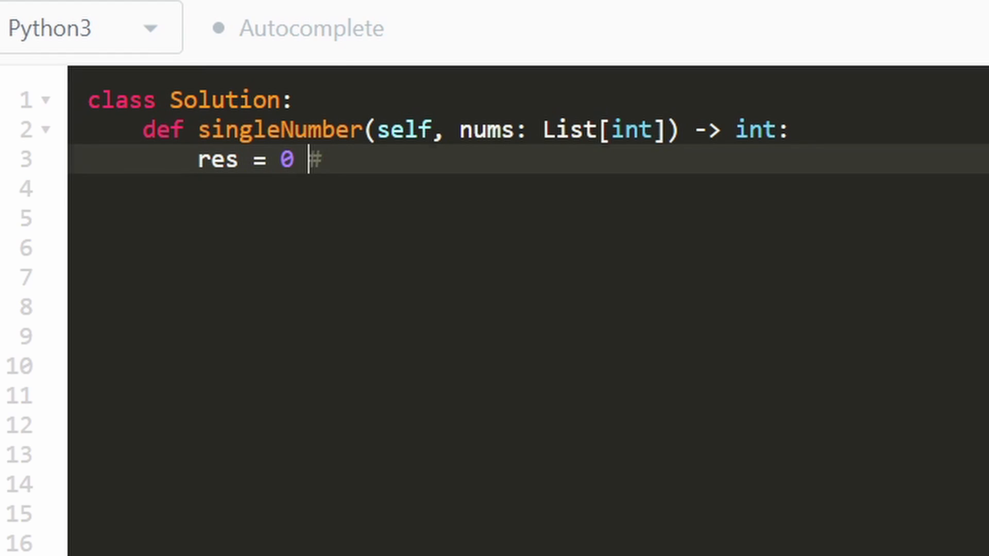
double_click(286, 159)
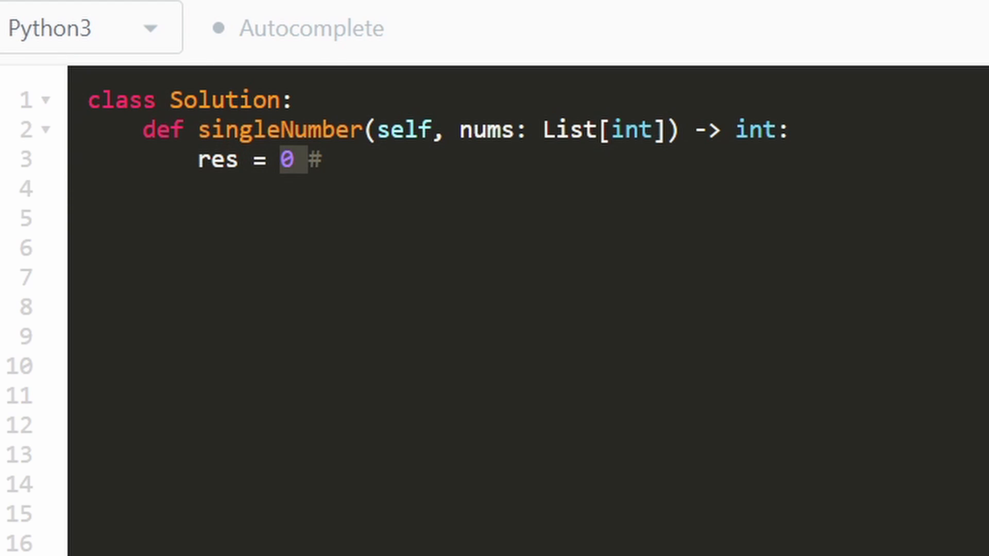
text(n)
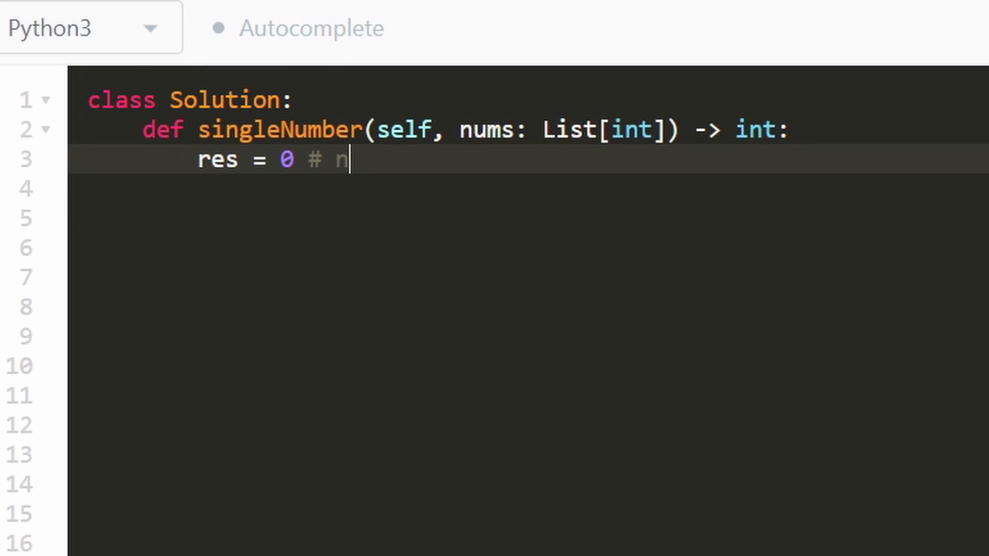
text(^ 0 = n)
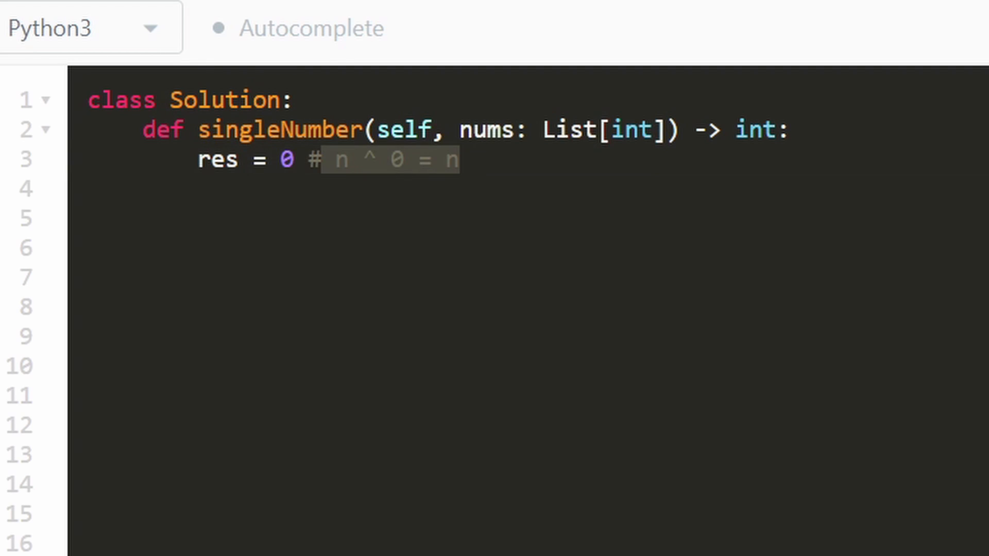
Write the loop for n in nums: res = n ^ res
text(for)
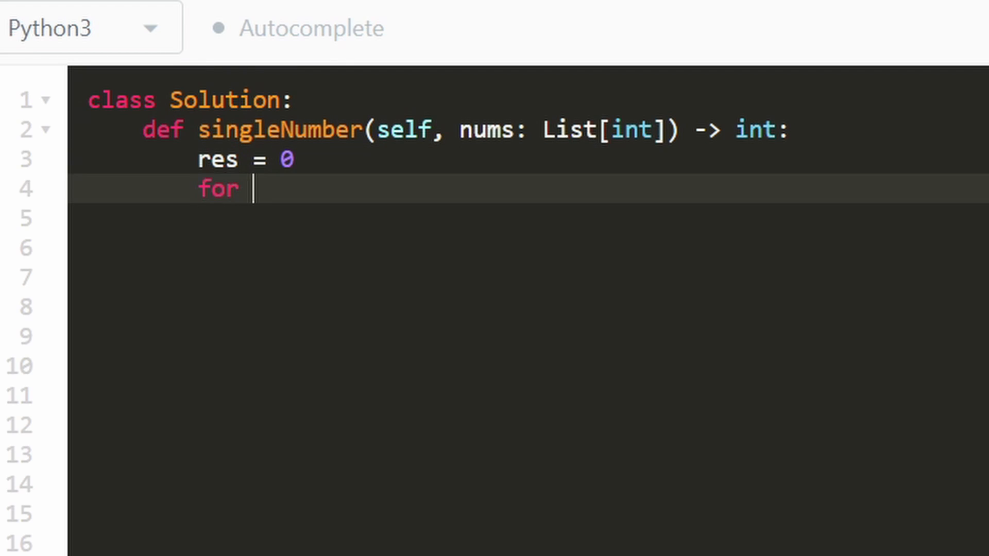
text(n in nums:)
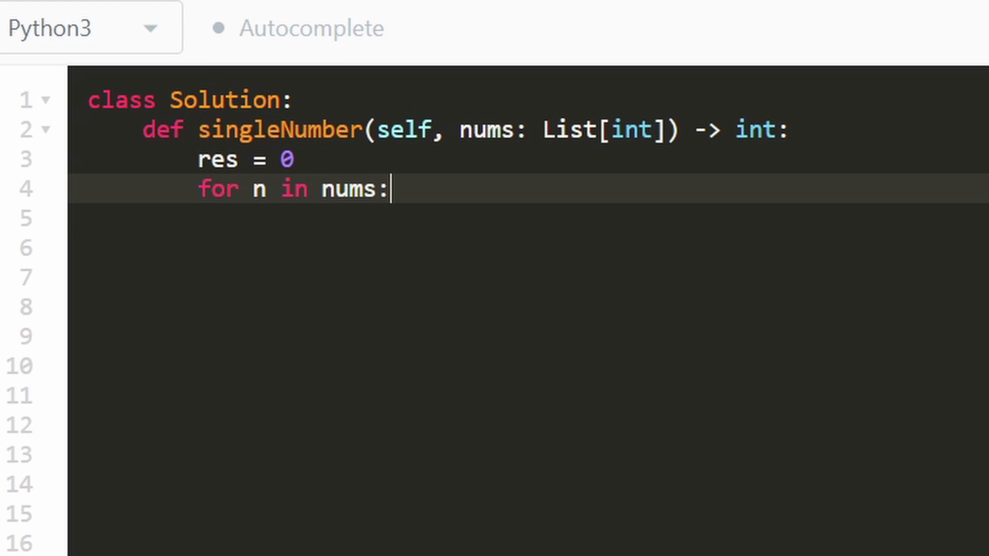
text(res m)
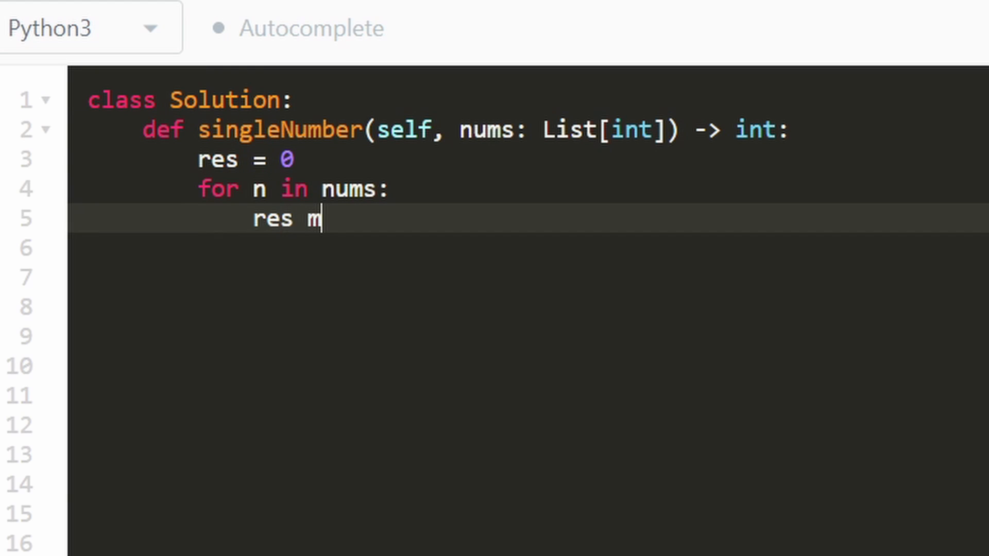
text(=)
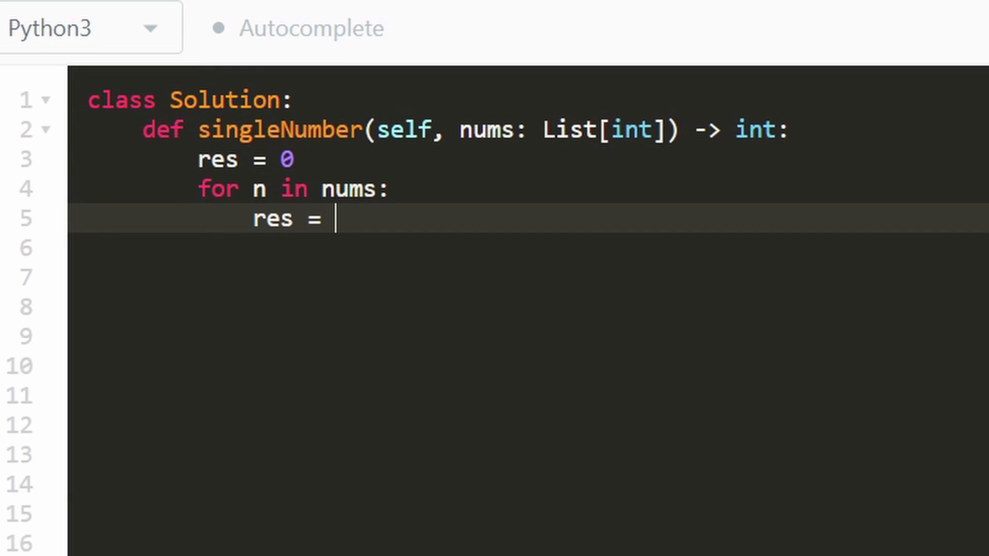
text(n ^ res)
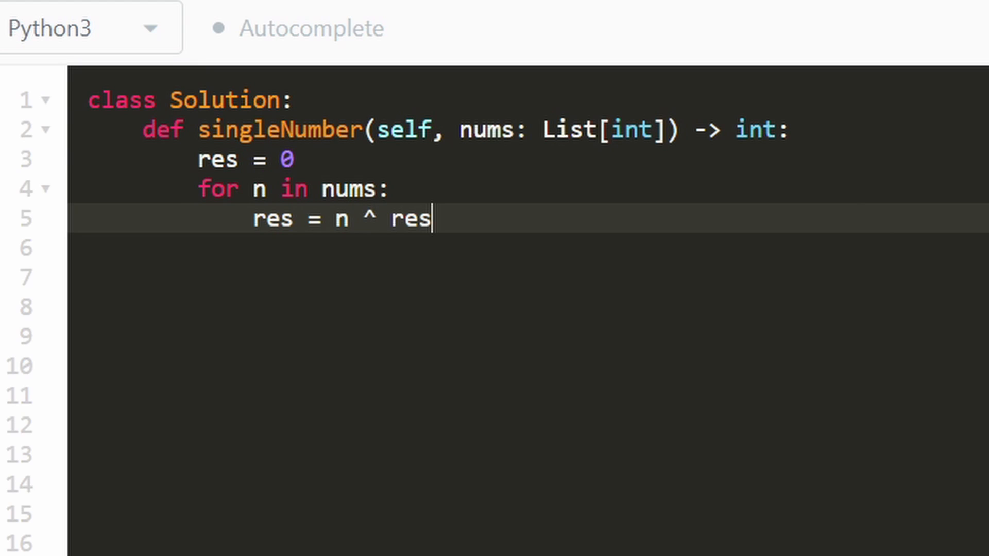
Return res after the loop to finish singleNumber
key(Enter)
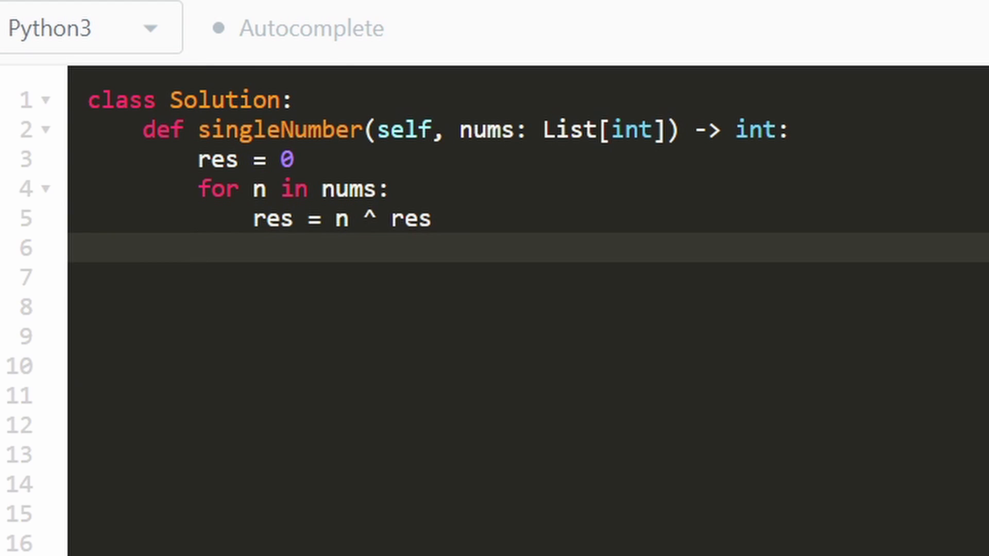
text(retur)
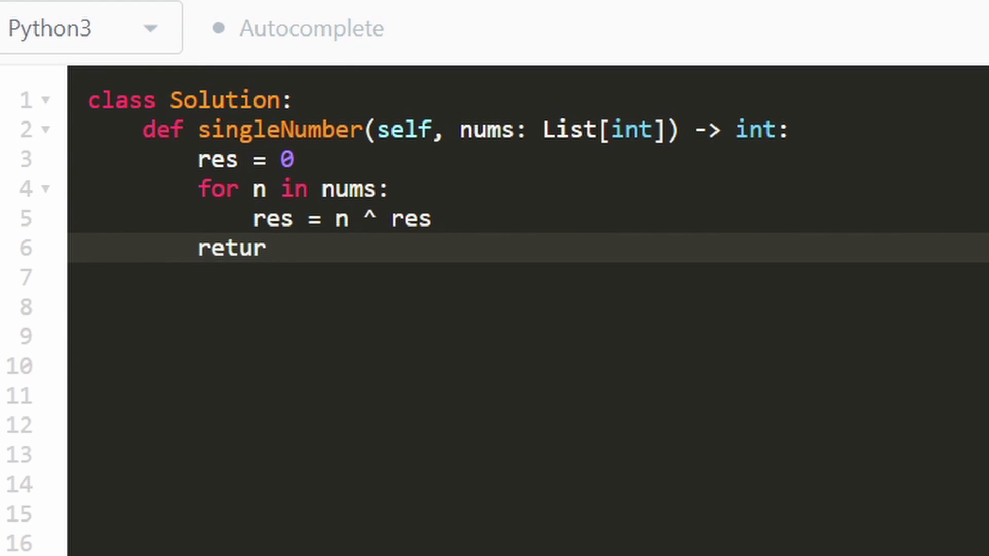
text(n res)
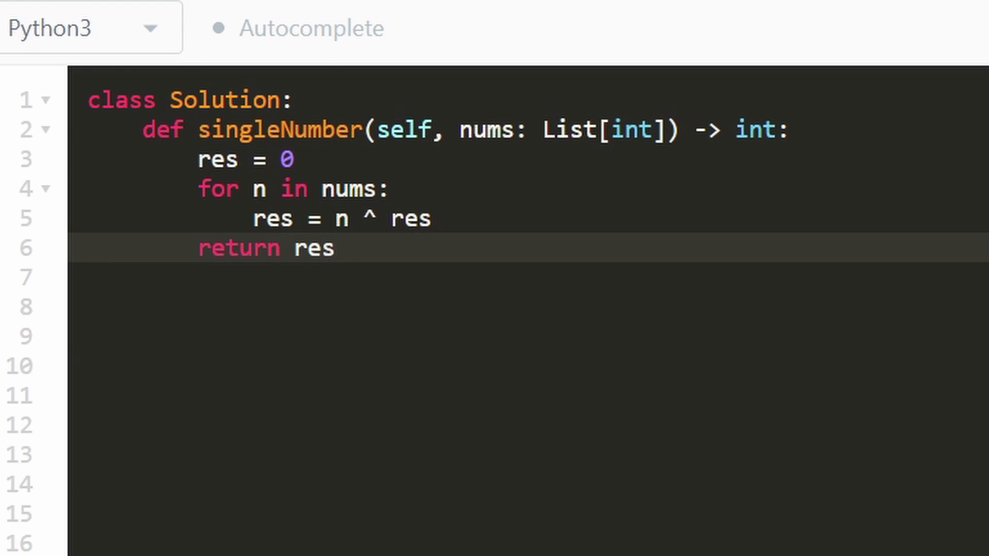
double_click(278, 130)
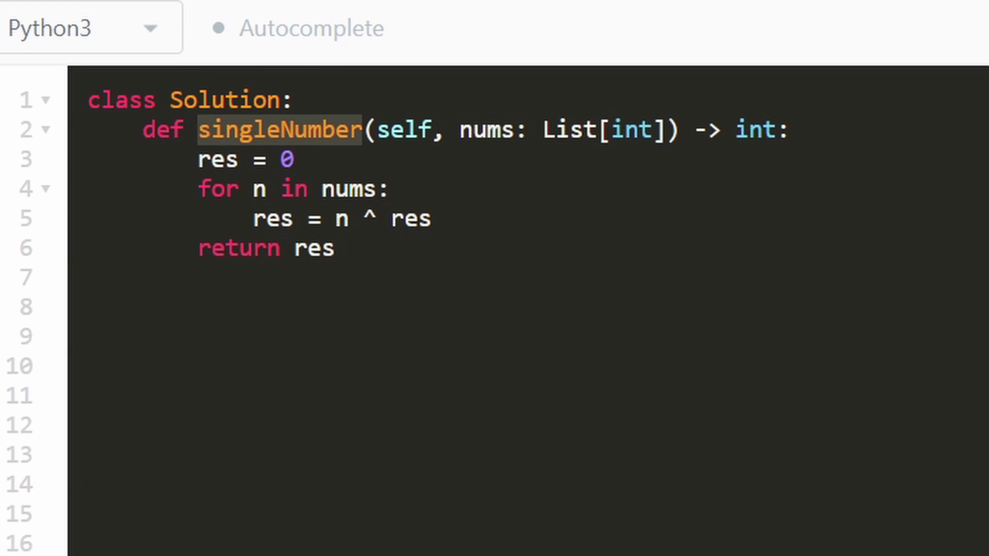